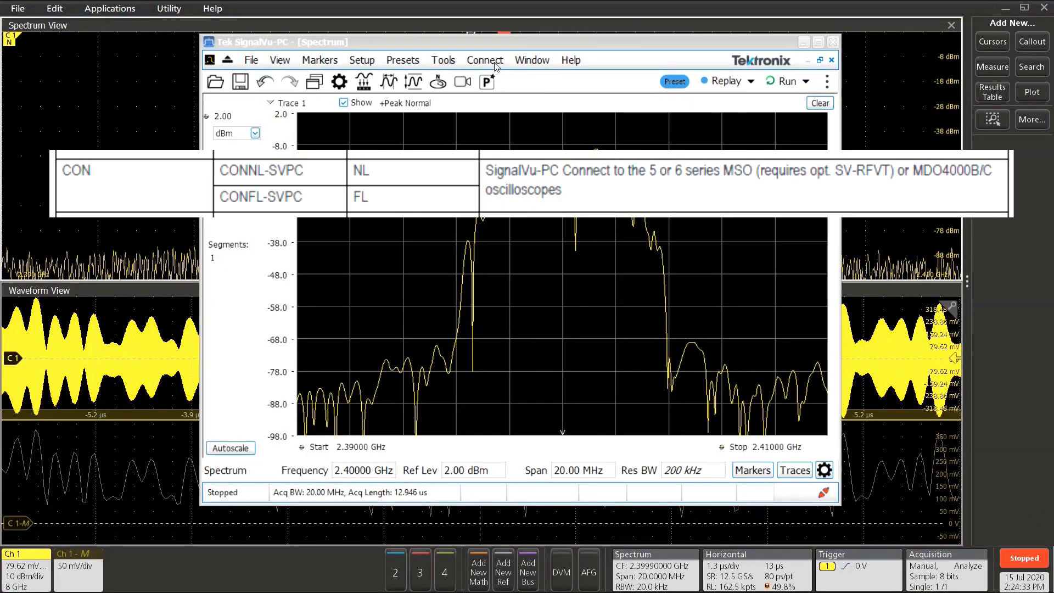
# - Select the MSO64 @ GPIB GPIB8::1::INSTR from Connect to Instrument
pyautogui.click(485, 59)
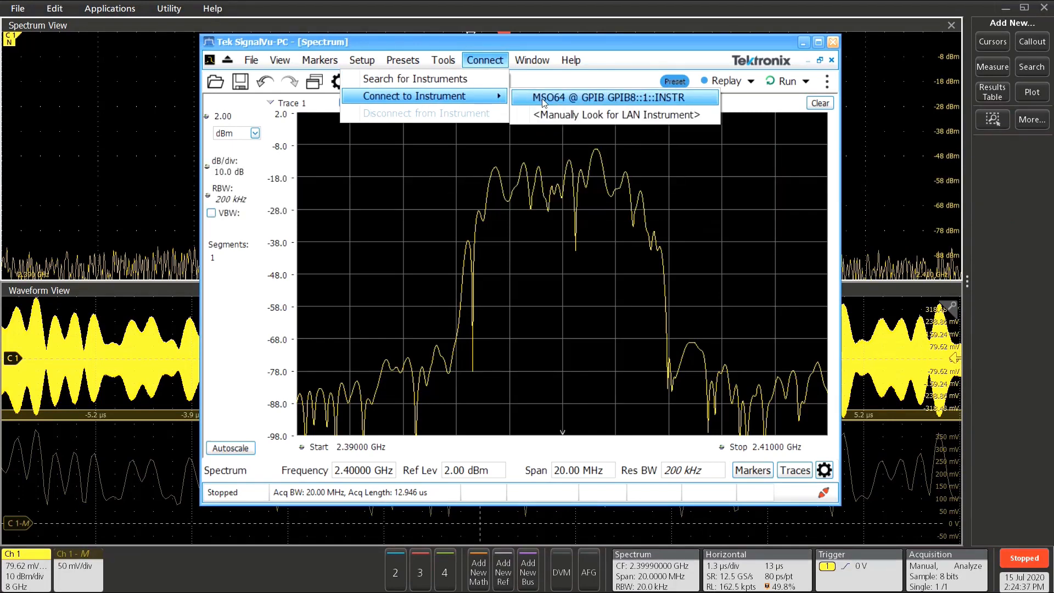
pyautogui.click(608, 97)
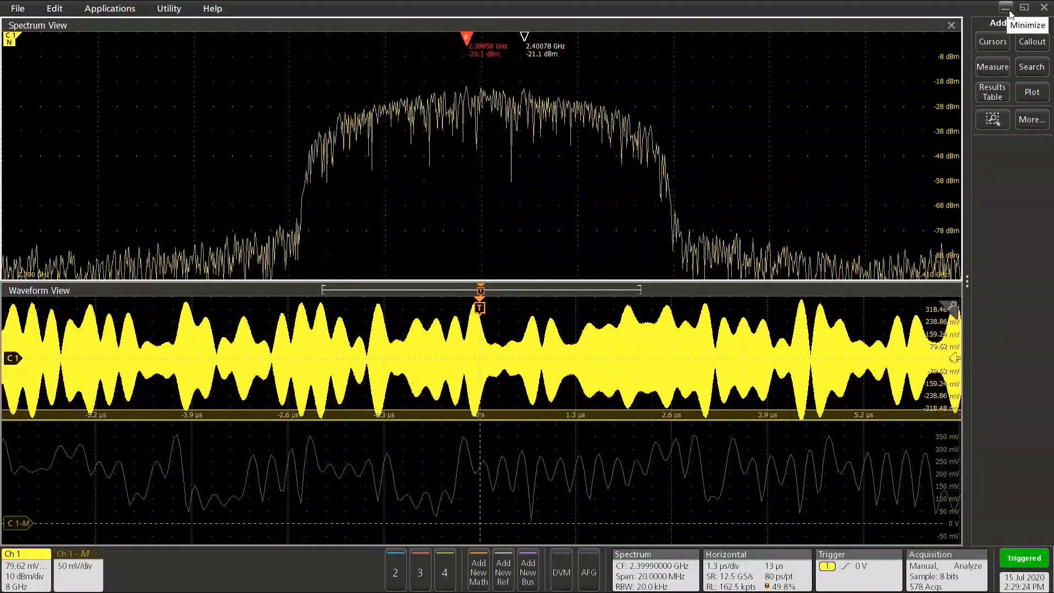
pyautogui.click(1003, 6)
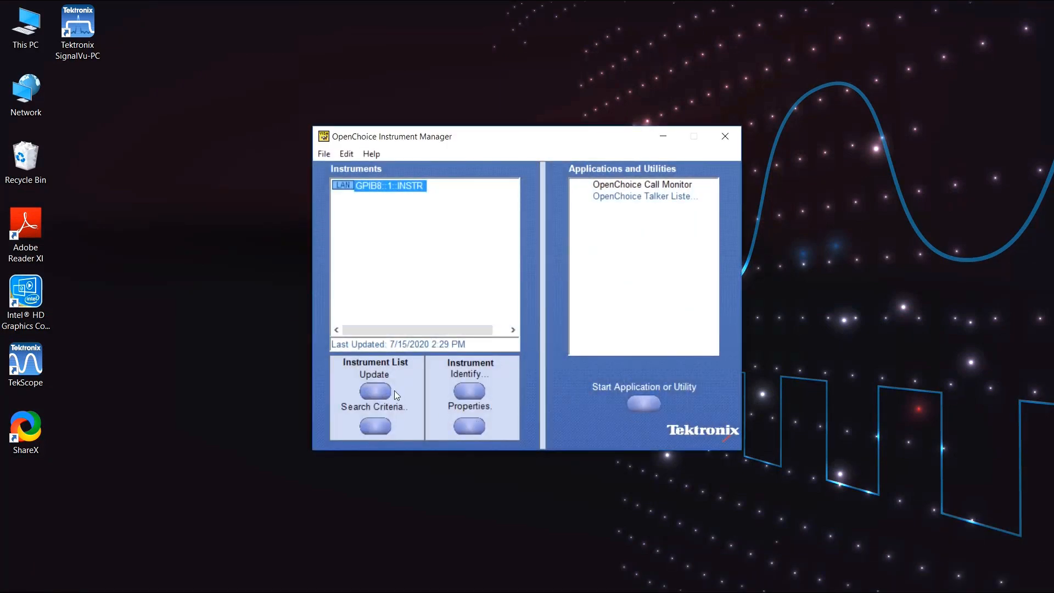
pyautogui.moveTo(388, 191)
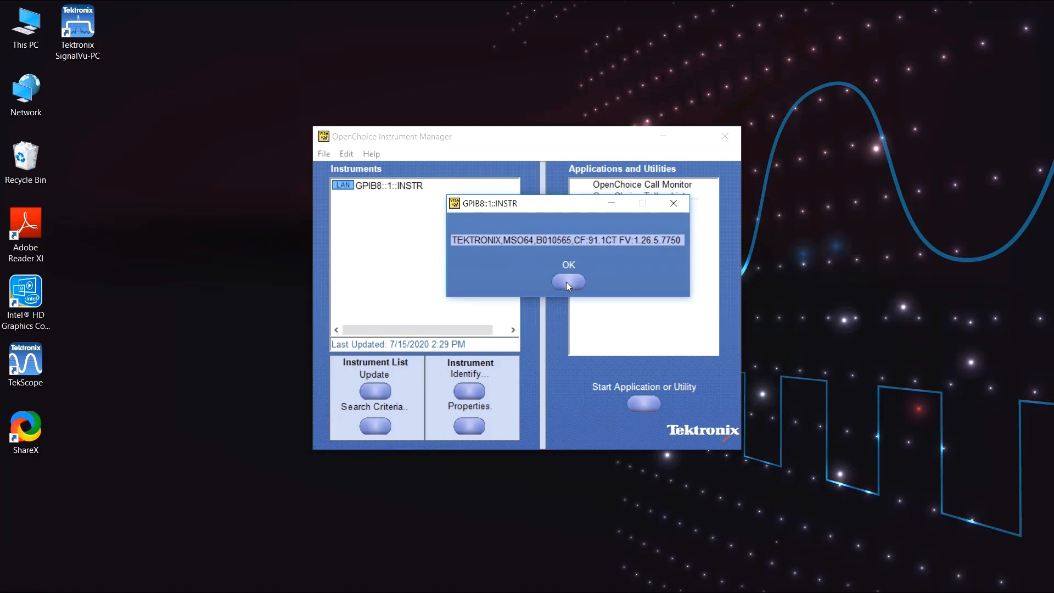
pyautogui.click(569, 281)
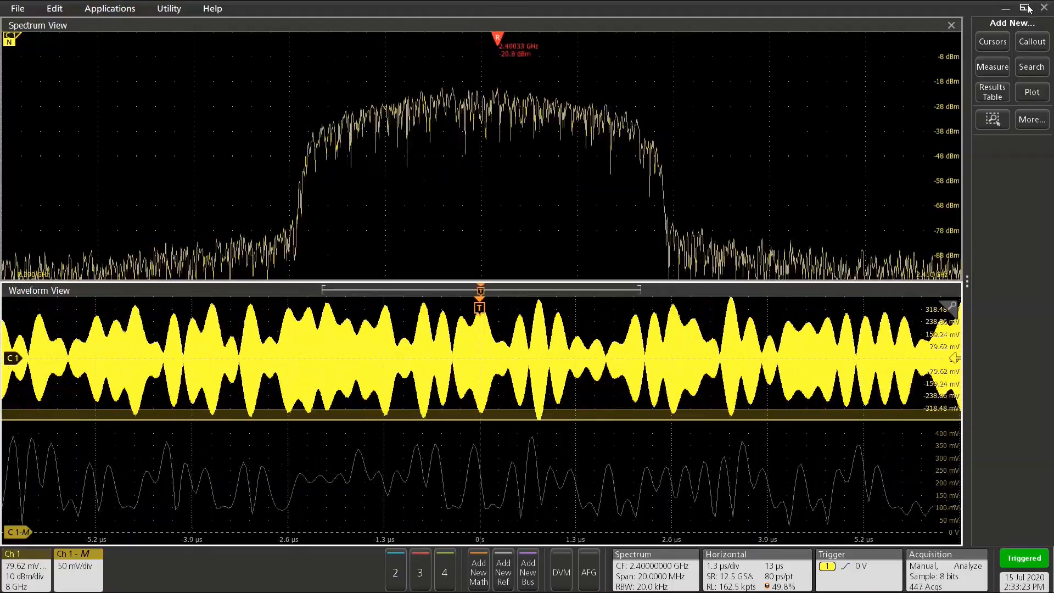
# - Restore-down the TekScope window to reveal the empty, stopped SignalVu-PC window
pyautogui.click(1022, 6)
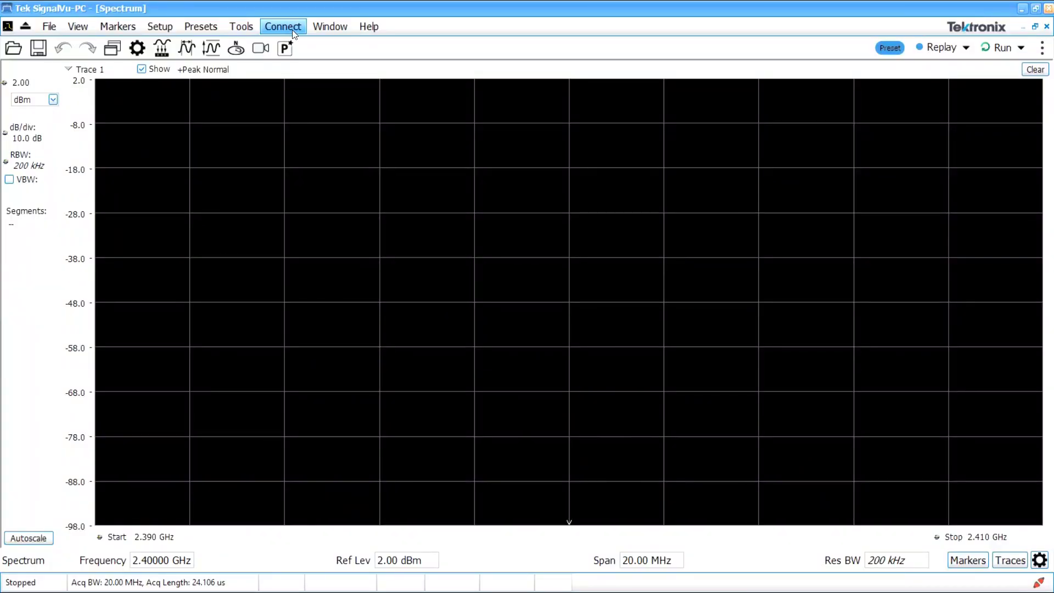
# - Connect SignalVu-PC to the MSO64 over GPIB8::1, then return to the scope display
pyautogui.click(282, 26)
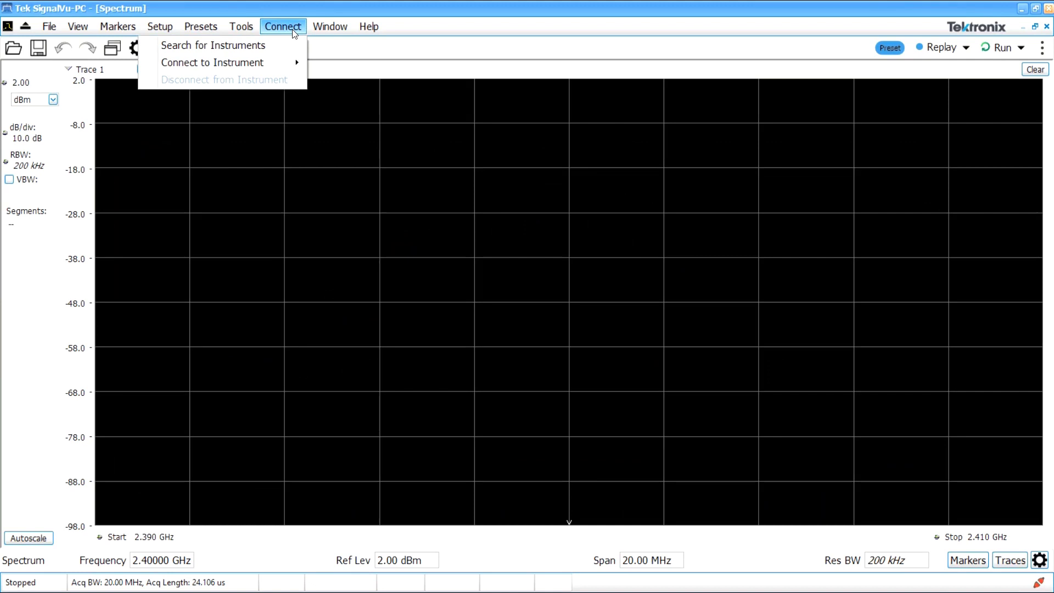
pyautogui.moveTo(211, 62)
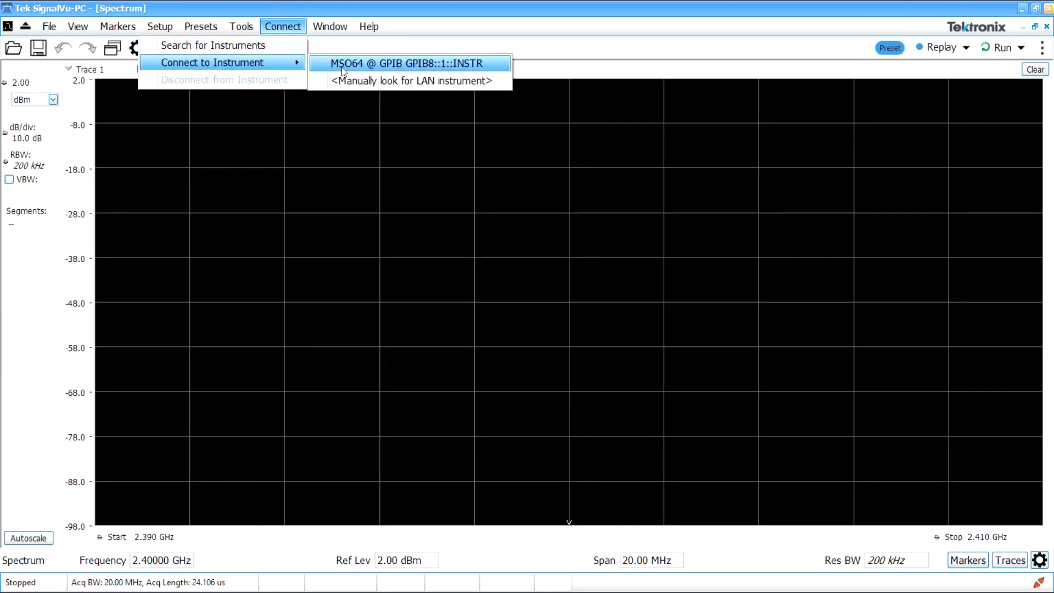
pyautogui.click(411, 64)
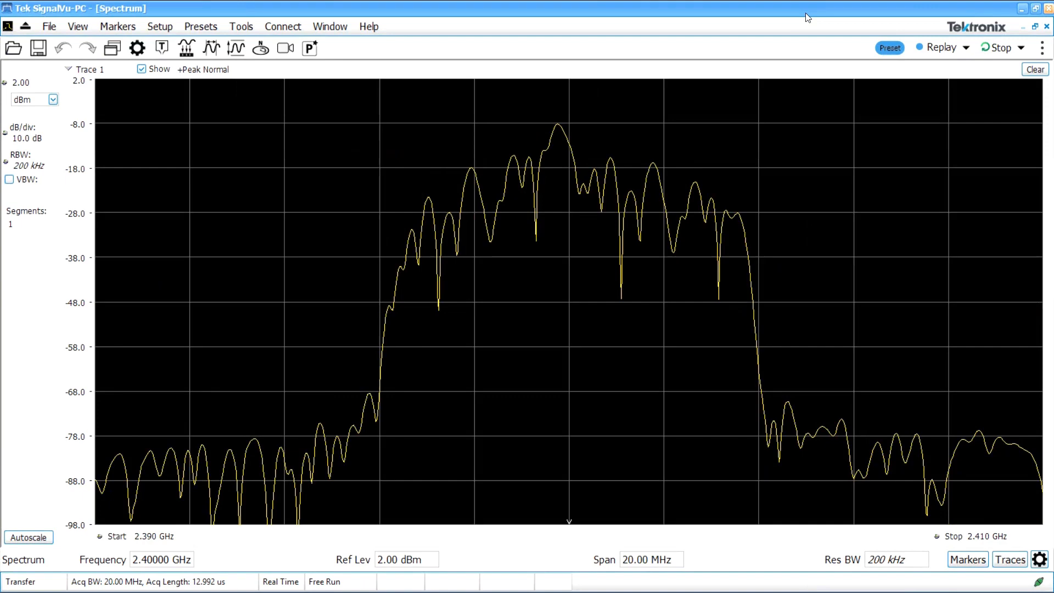
pyautogui.press('alt+tab')
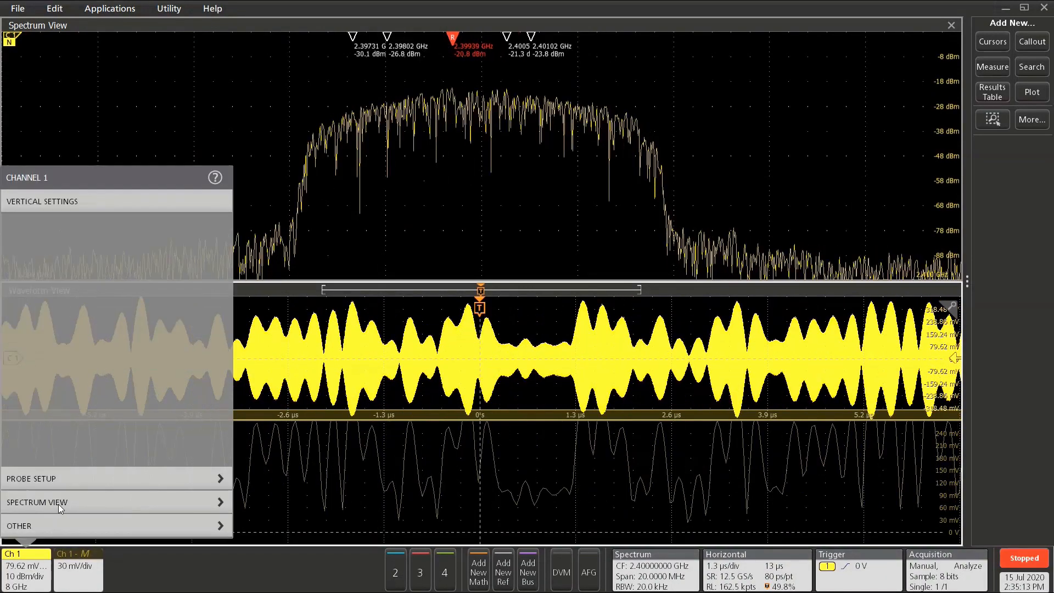
# - Show Channel 1's Spectrum View settings on the scope beneath the SignalVu-PC window
pyautogui.click(41, 501)
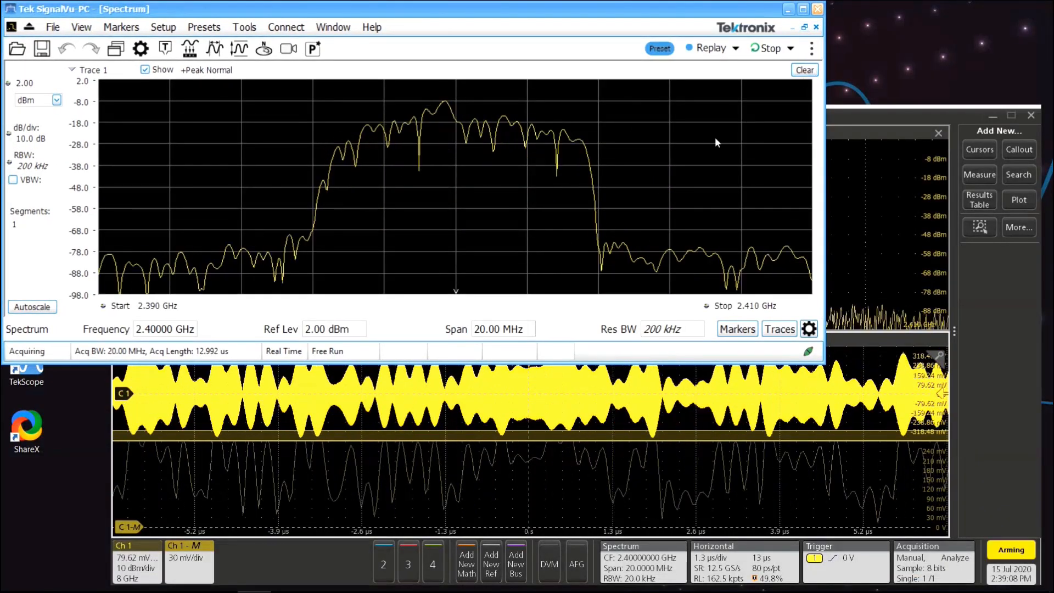
# - Set the reference level to 22 dBm, then back to 2 dBm
pyautogui.click(334, 329)
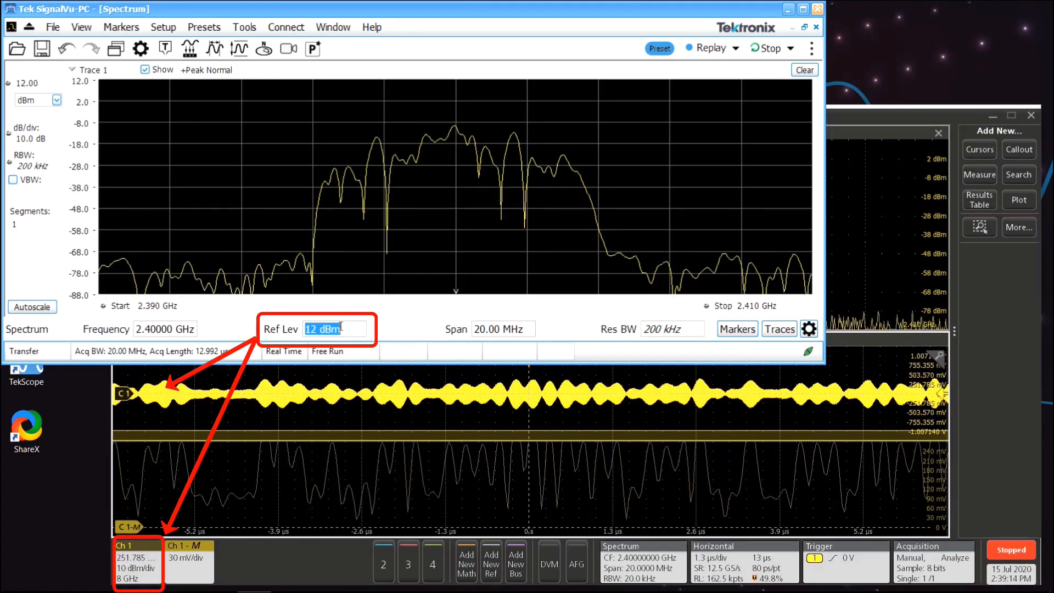
pyautogui.write('22 dBm')
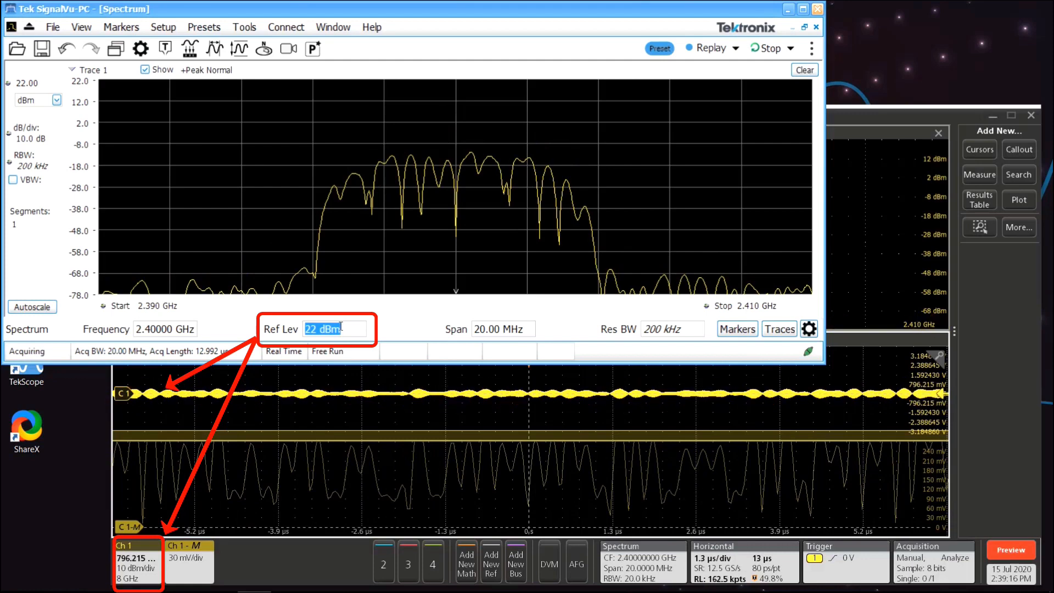
pyautogui.write('2 dBm')
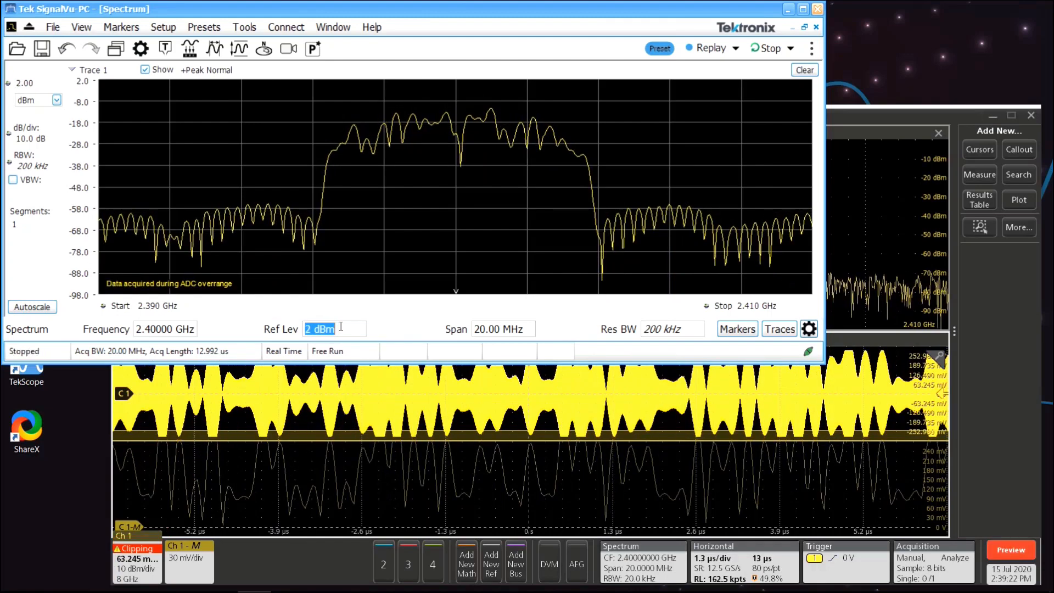
# - Widen the frequency span to 50 MHz
pyautogui.click(496, 329)
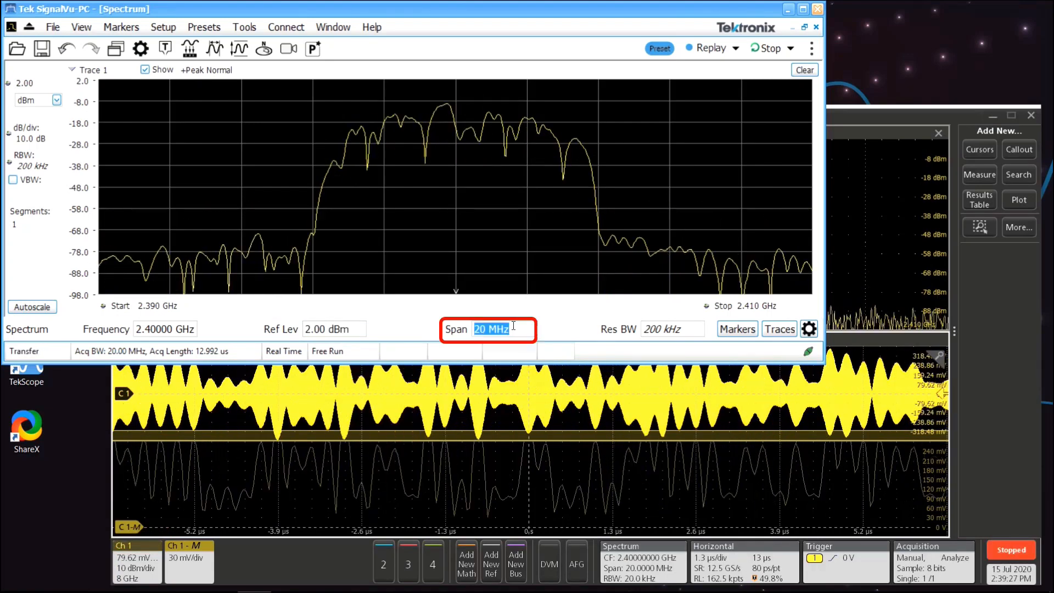
pyautogui.write('50 MHz')
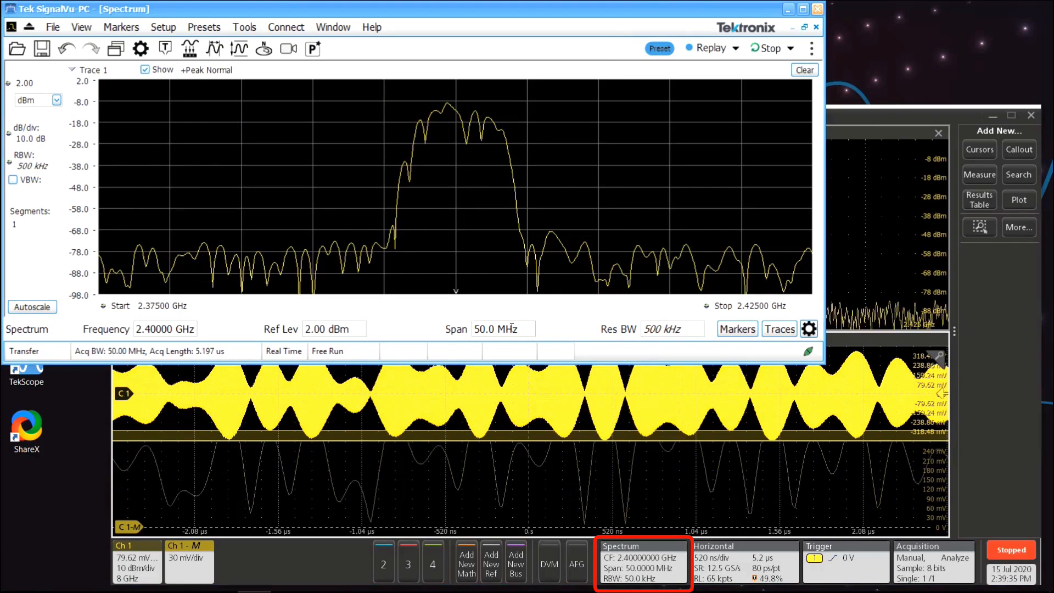
# - Keep Ch 1 as the trigger source in the scope's Trigger settings
pyautogui.click(840, 558)
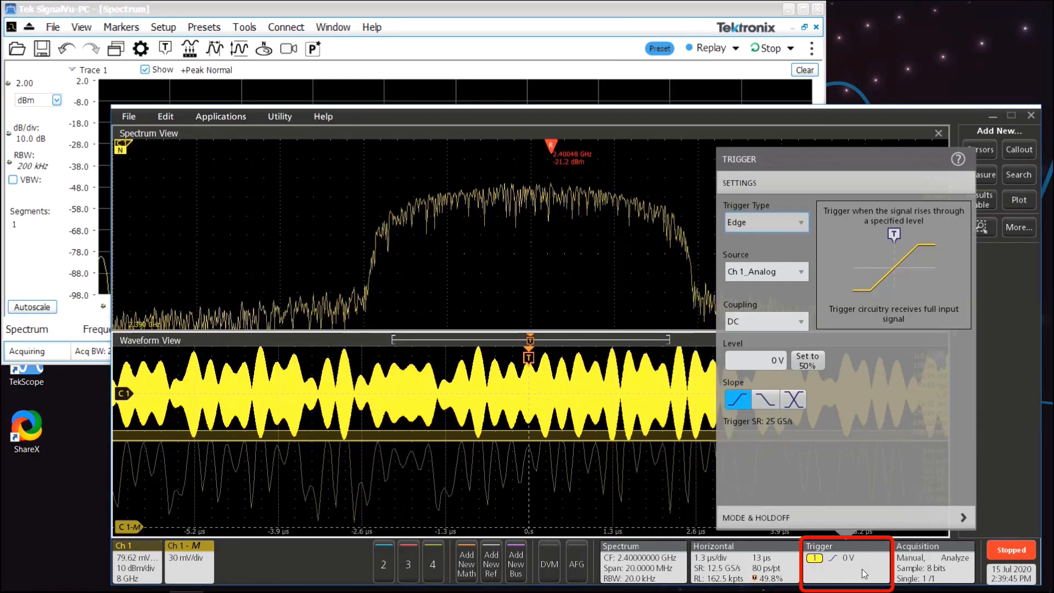
pyautogui.click(766, 273)
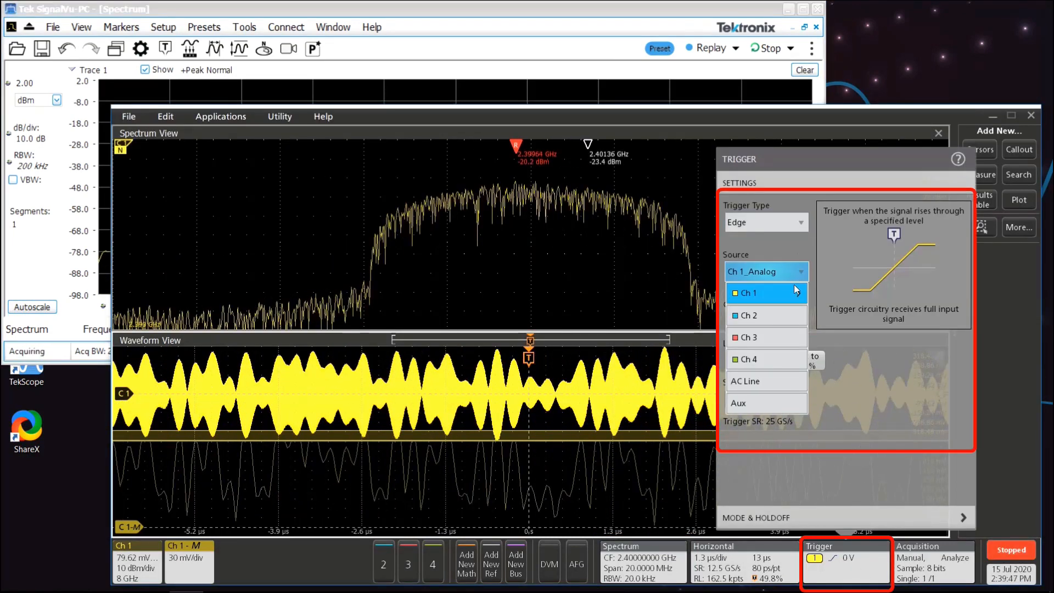
pyautogui.click(766, 293)
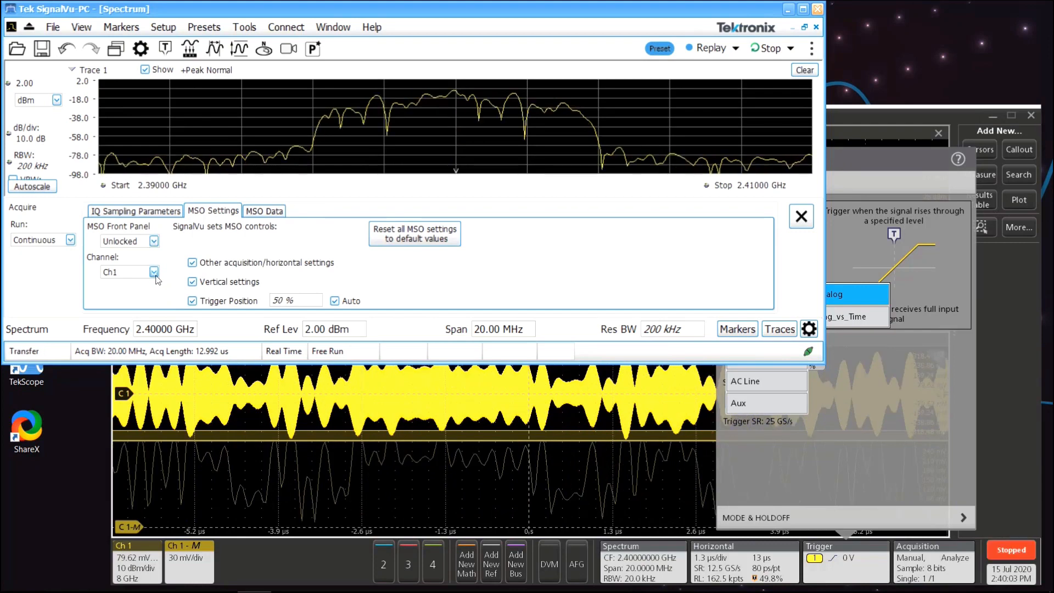
pyautogui.click(154, 272)
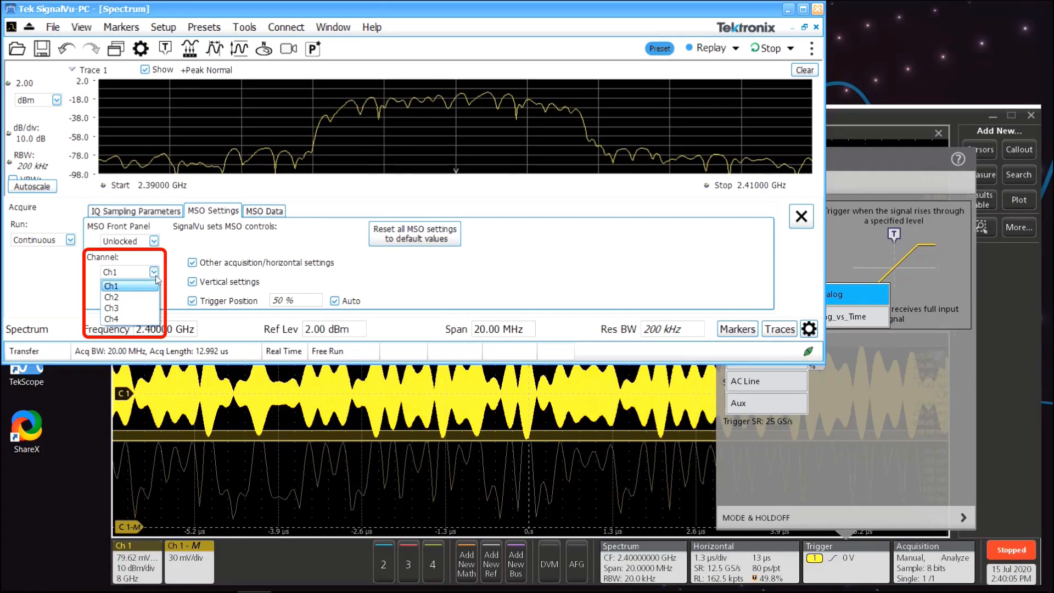
pyautogui.click(110, 285)
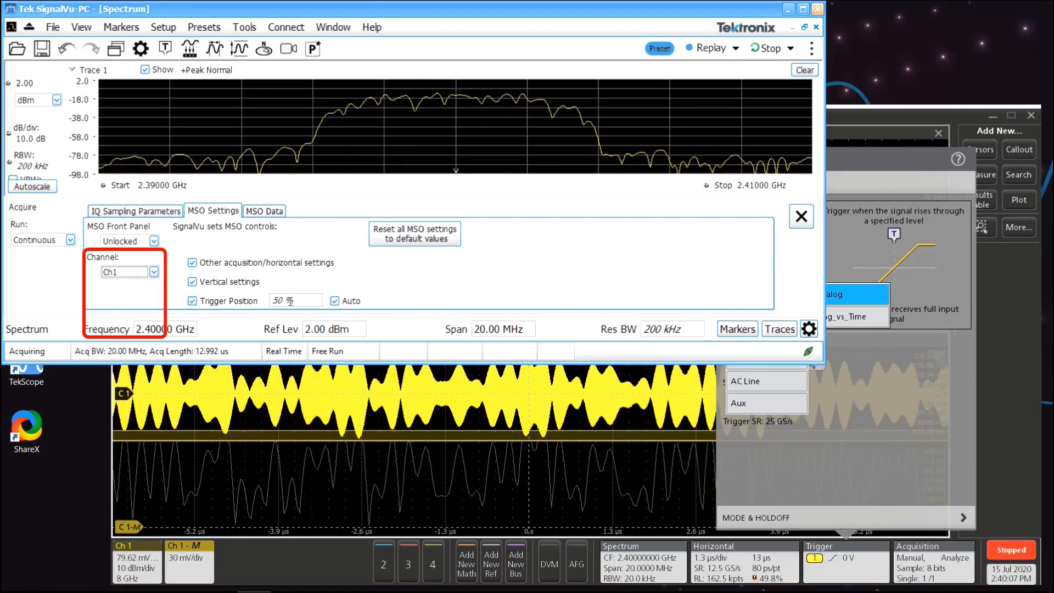